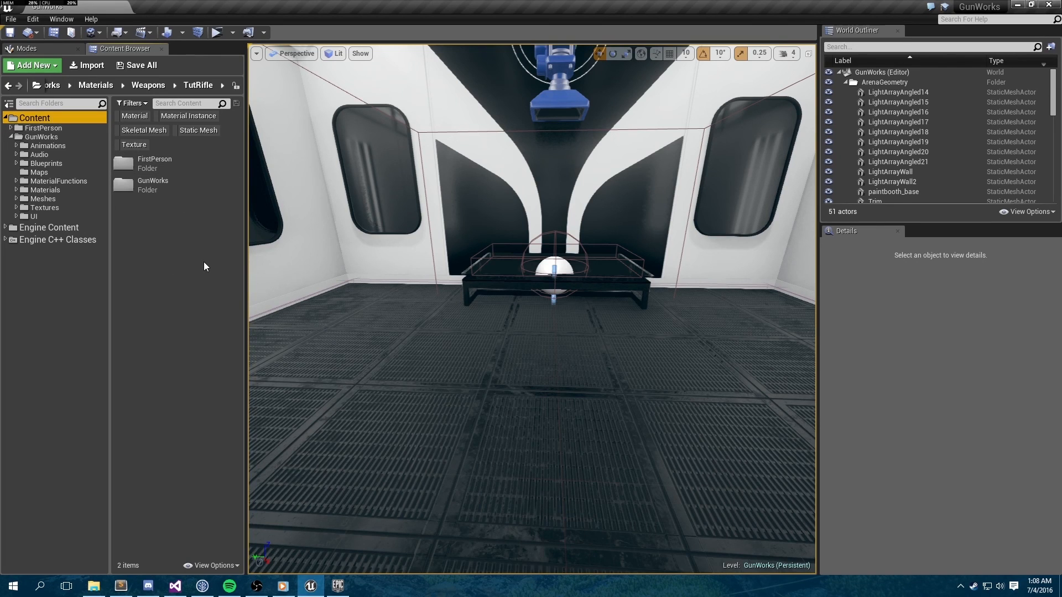
mouse_move(244, 271)
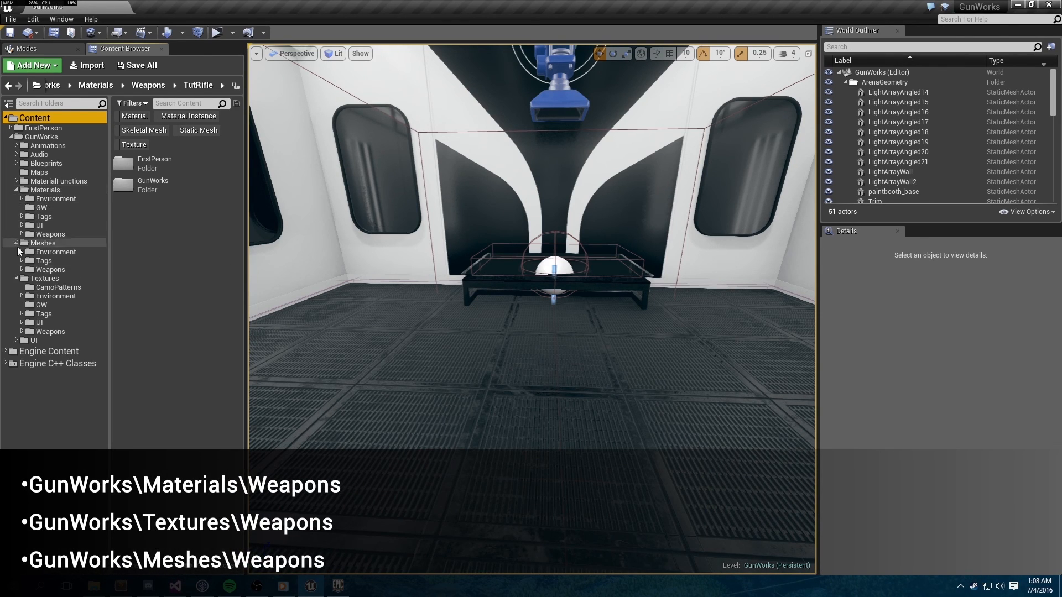
Create a TutRifle folder under Textures/Weapons and switch to the file browser for the rifle files
left_click(23, 268)
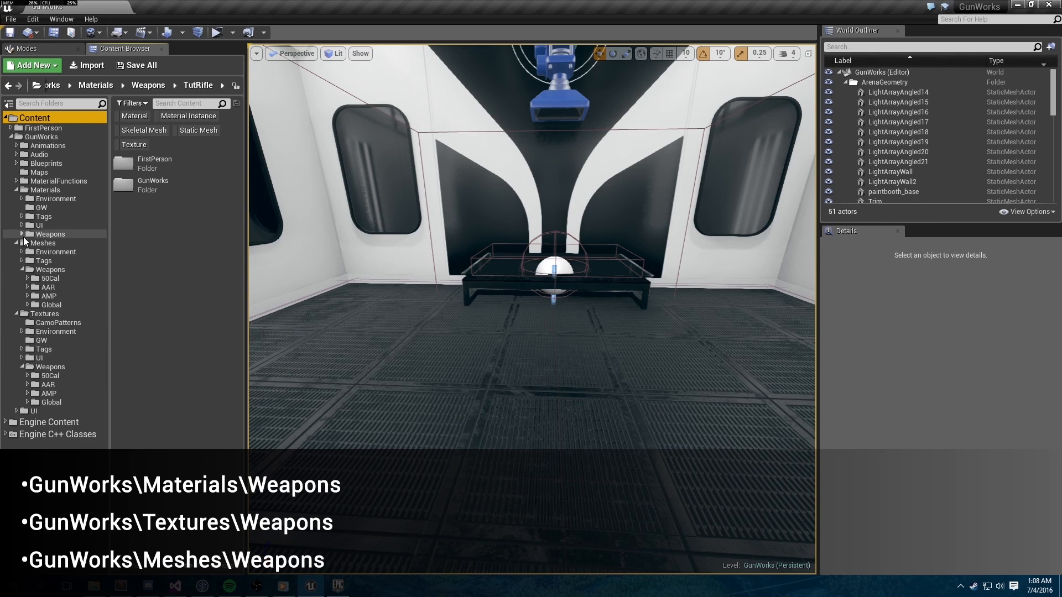
left_click(32, 65)
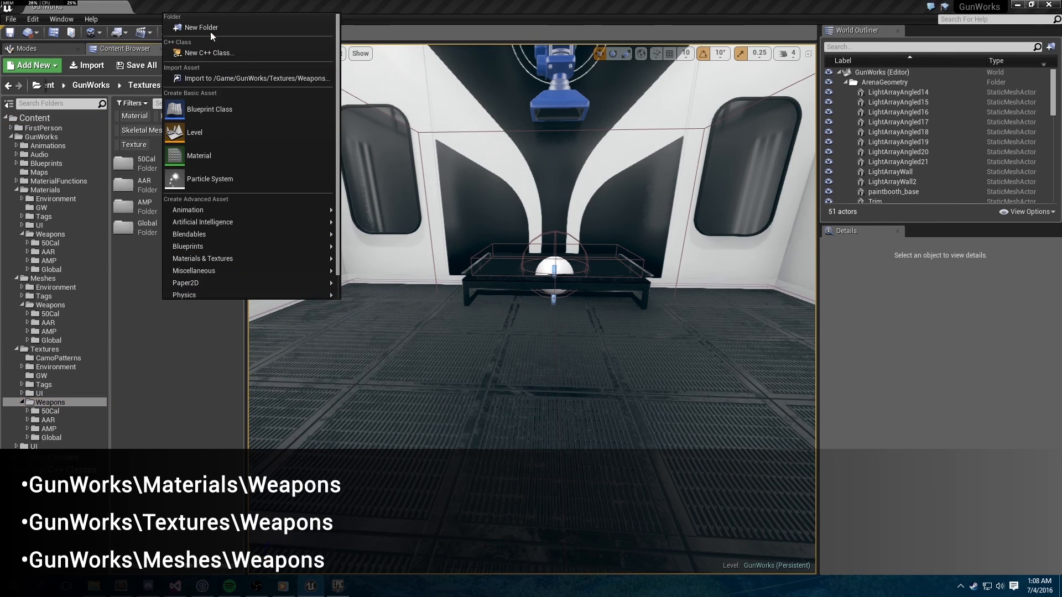
left_click(202, 27)
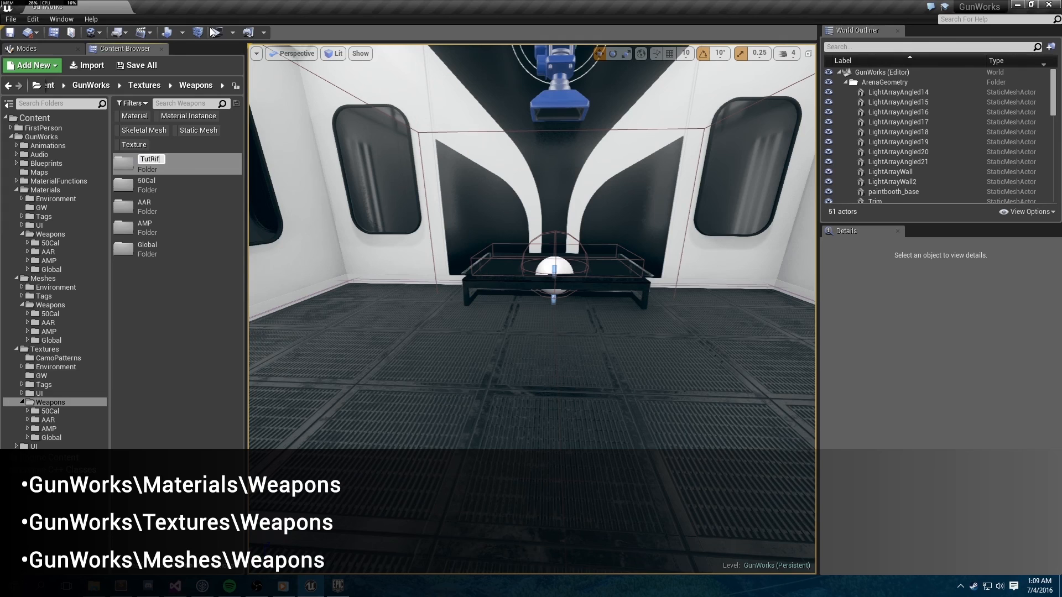
left_click(50, 304)
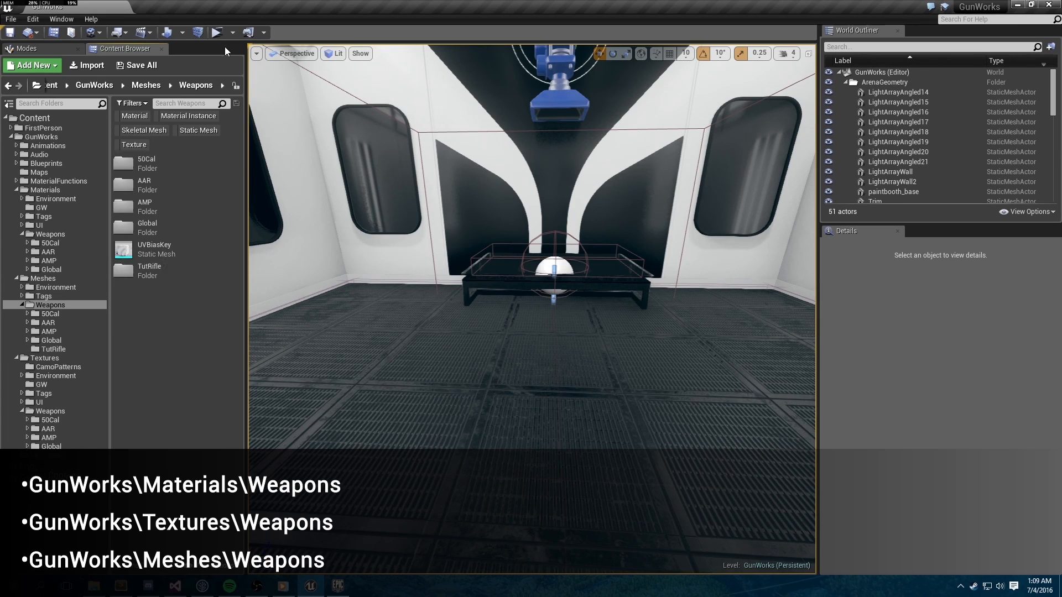
left_click(32, 65)
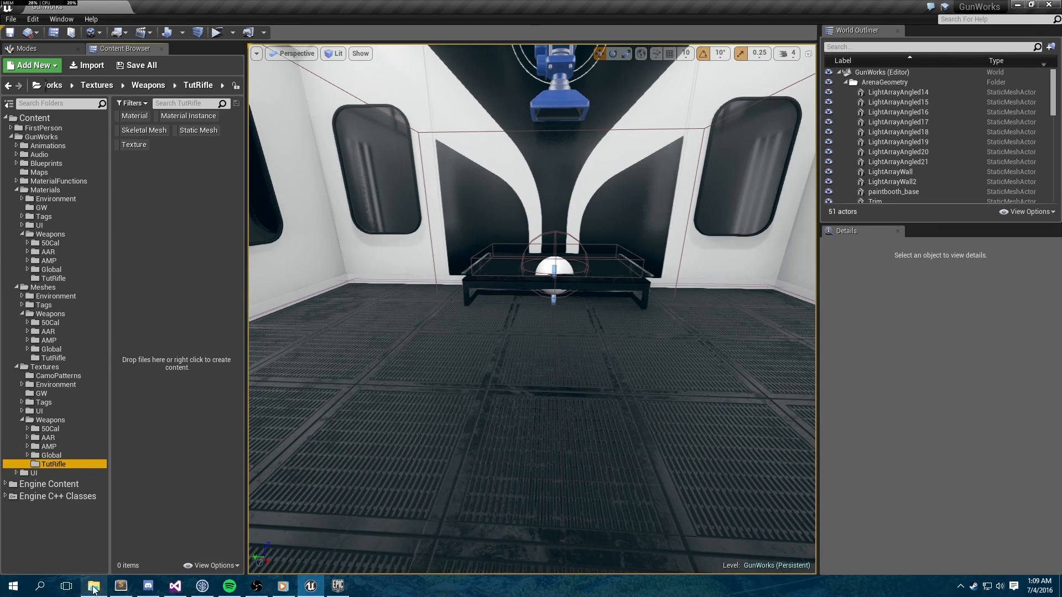
left_click(94, 586)
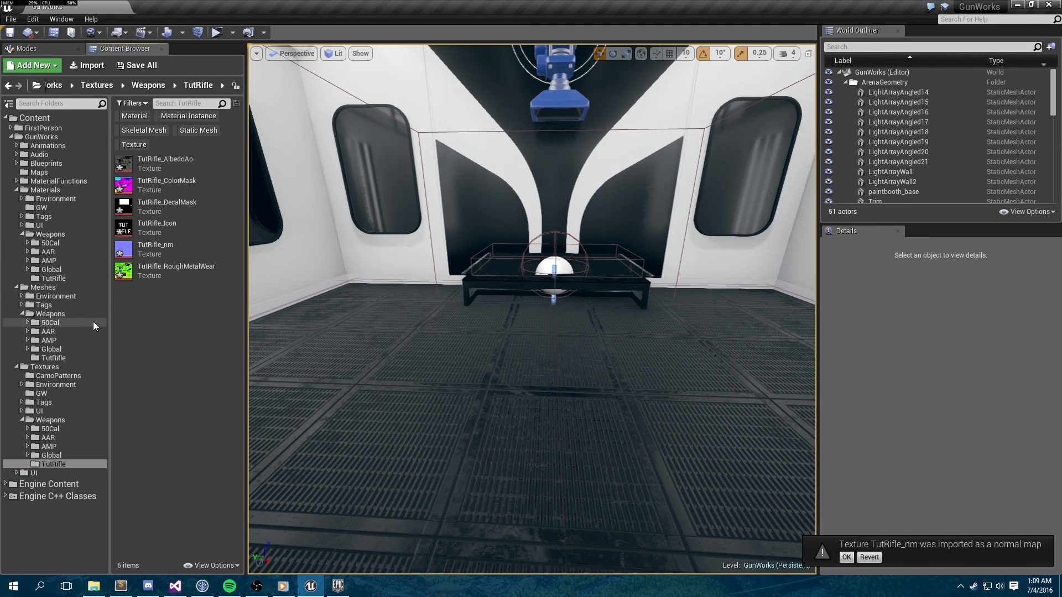
Bring the rifle FBX into Meshes/Weapons/TutRifle, then go to the GW materials folder
left_click(53, 358)
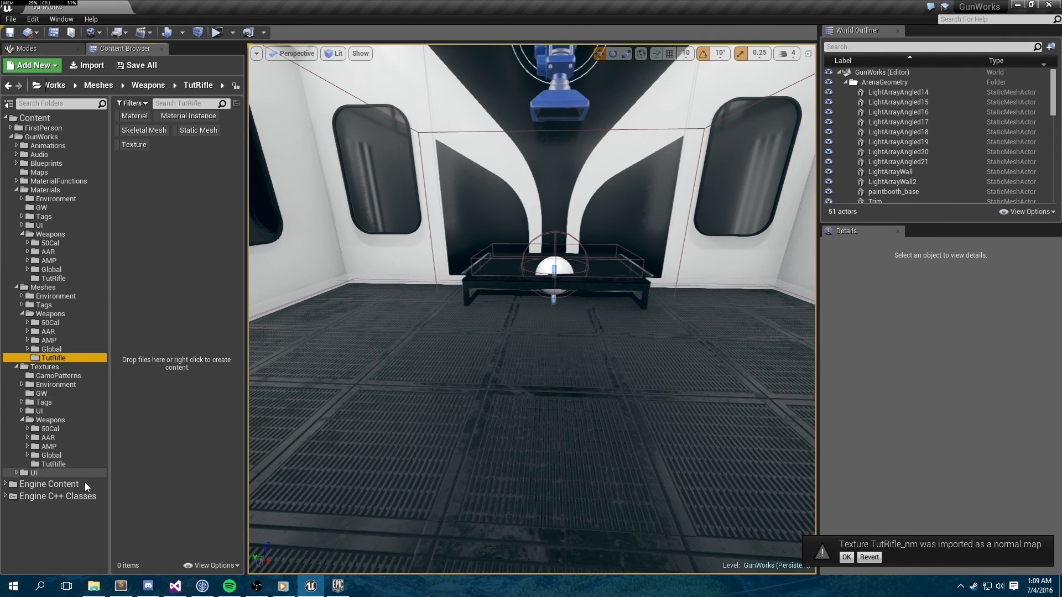
left_click(93, 586)
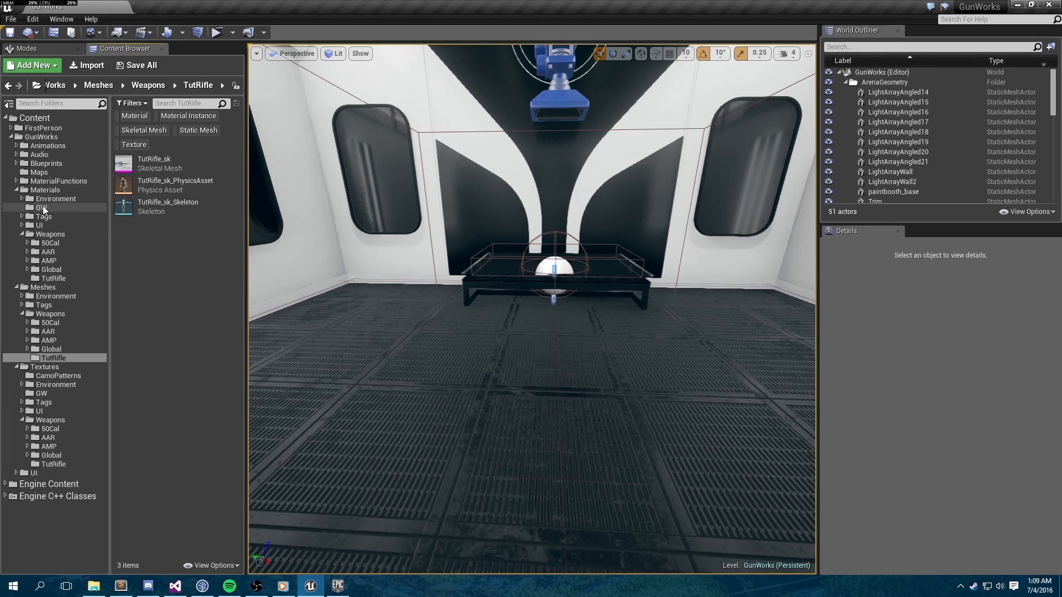
left_click(43, 208)
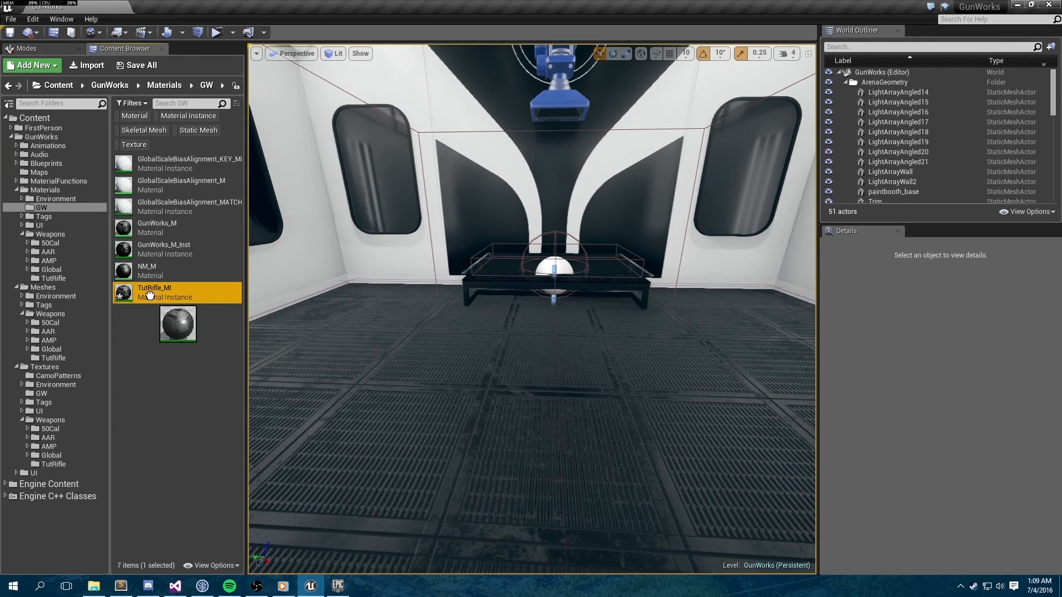
Copy TutRifle_MI into Materials/Weapons/TutRifle and open it in the instance editor
left_click_drag(154, 292, 51, 269)
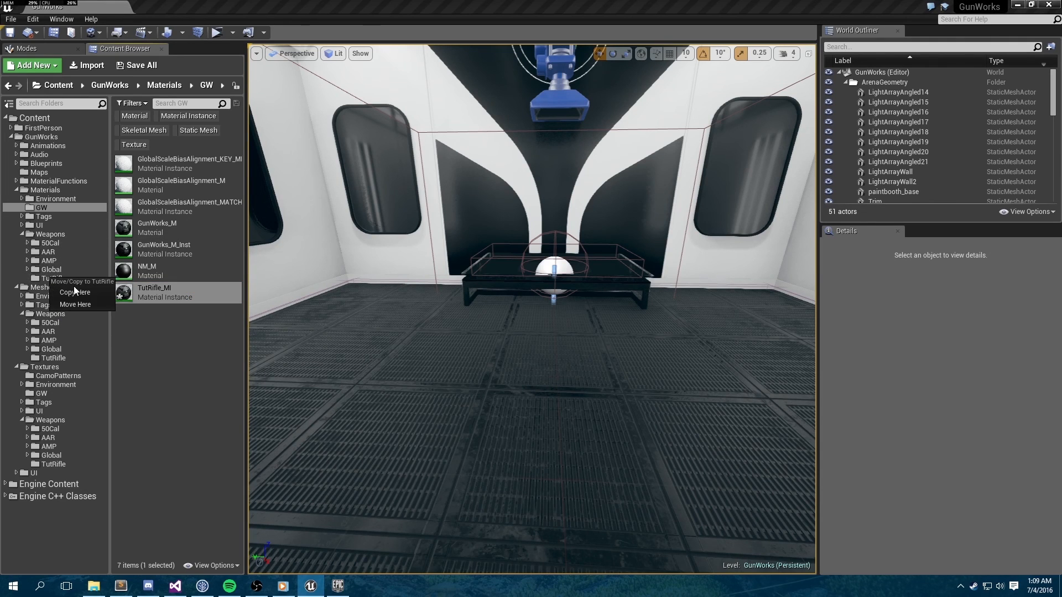
left_click(75, 304)
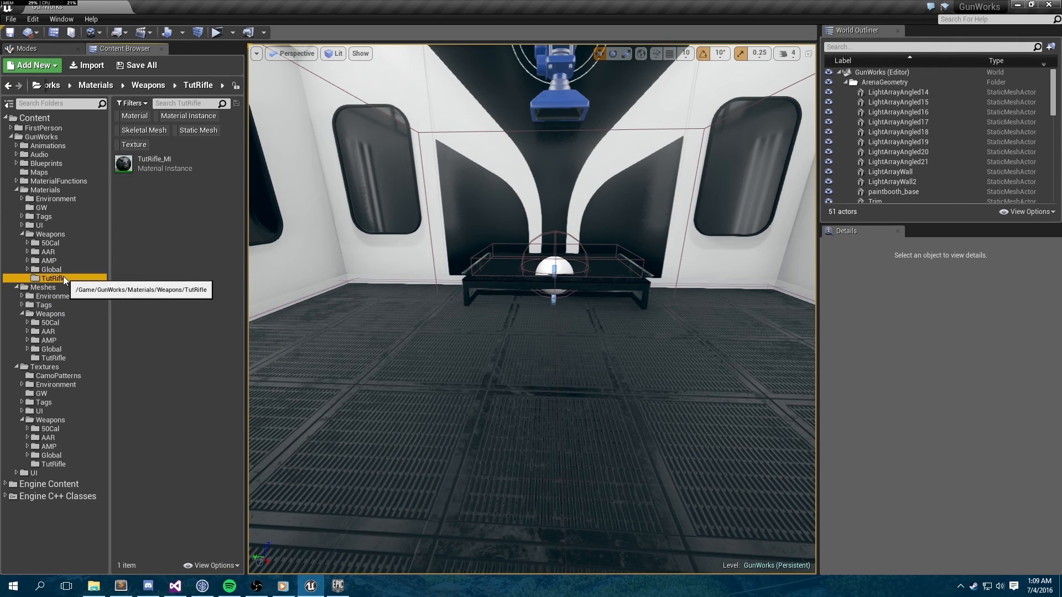
double_click(153, 163)
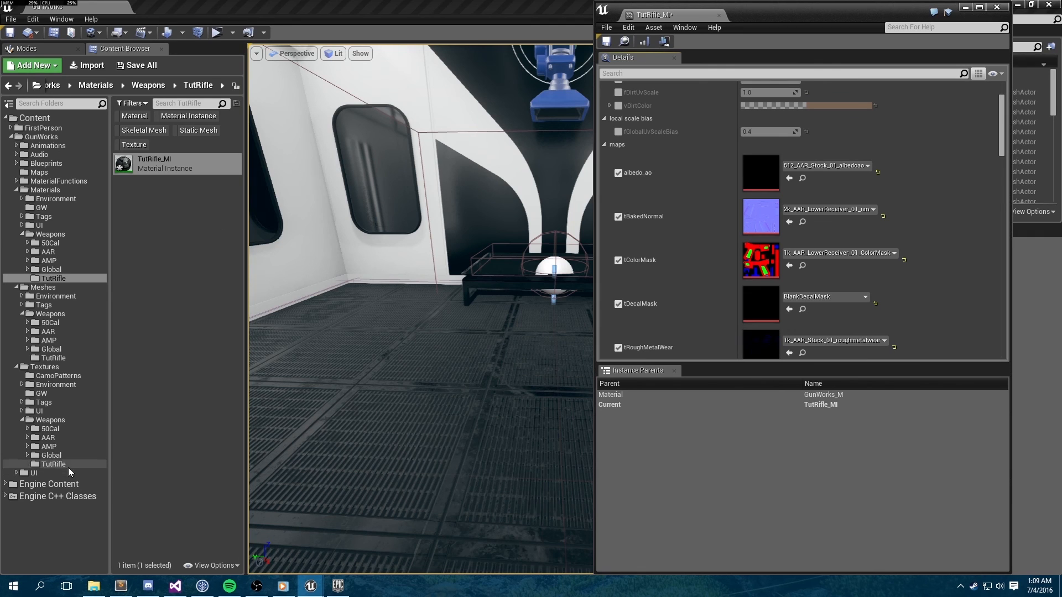
Assign TutRifle_AlbedoAo to the albedo map and TutRifle_nm to the baked normal map
left_click(53, 464)
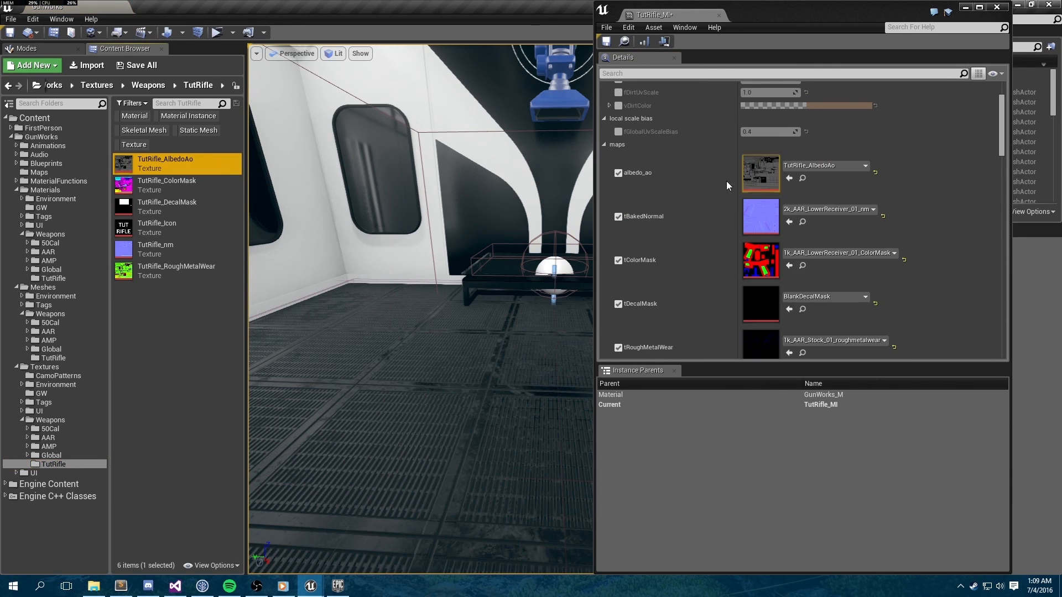
left_click(166, 184)
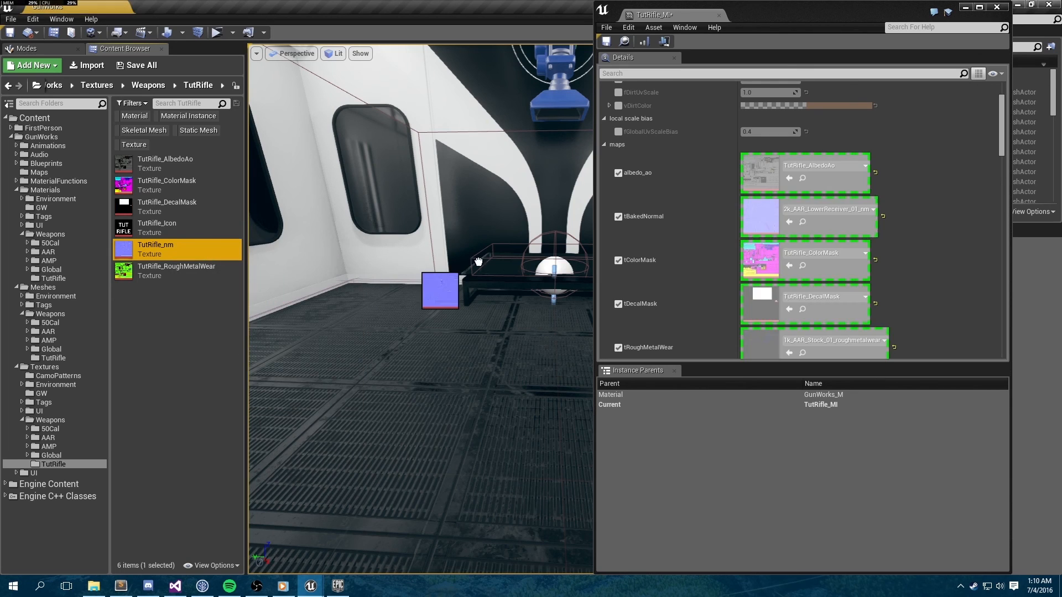
left_click(176, 270)
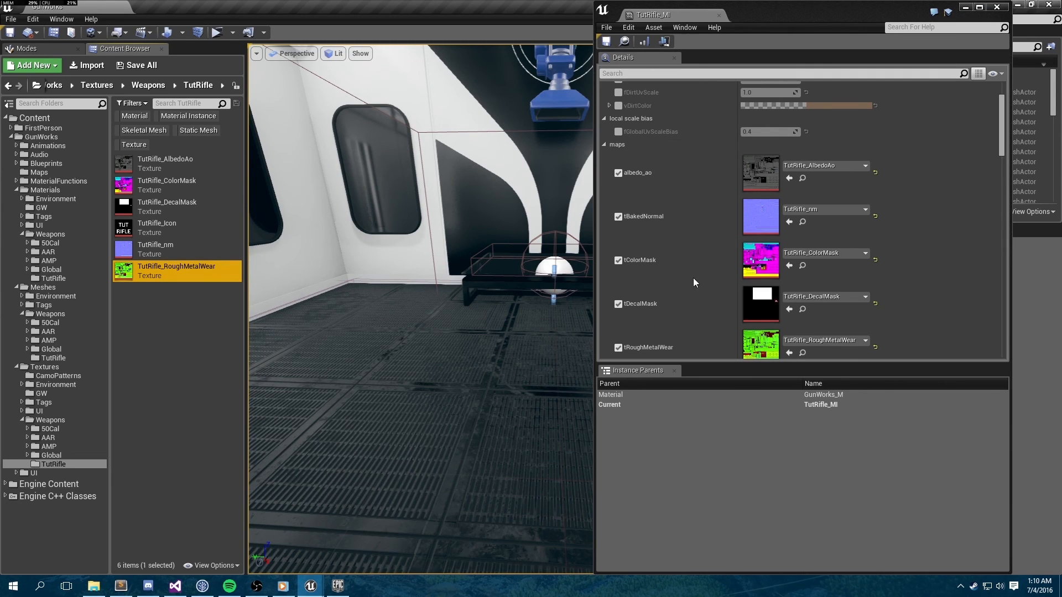
mouse_move(940, 291)
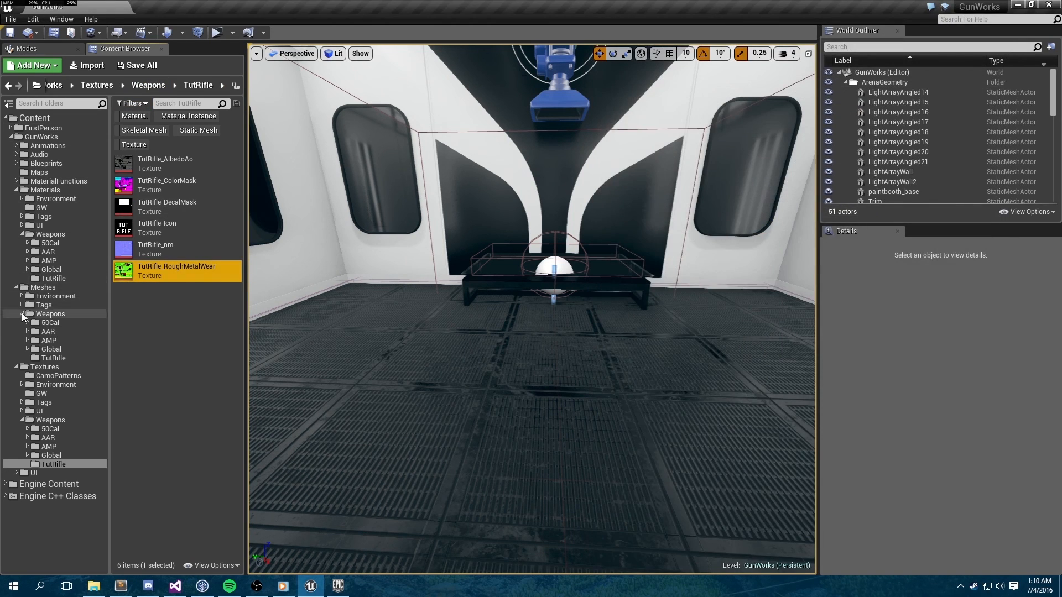
Go to the rifle's mesh folder to place TutRifle_sk in the level
left_click(49, 313)
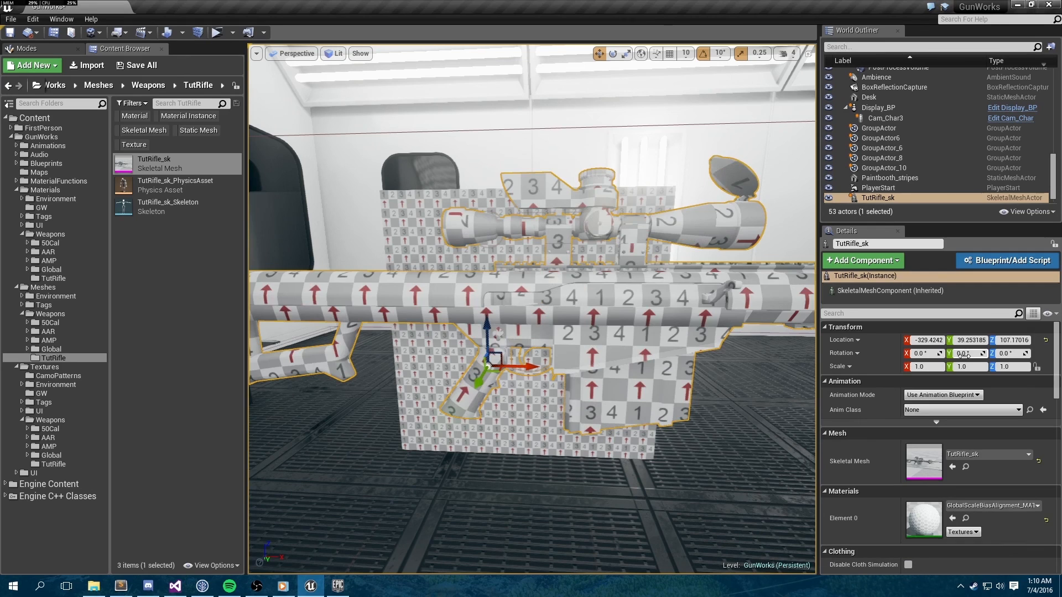
mouse_move(965, 519)
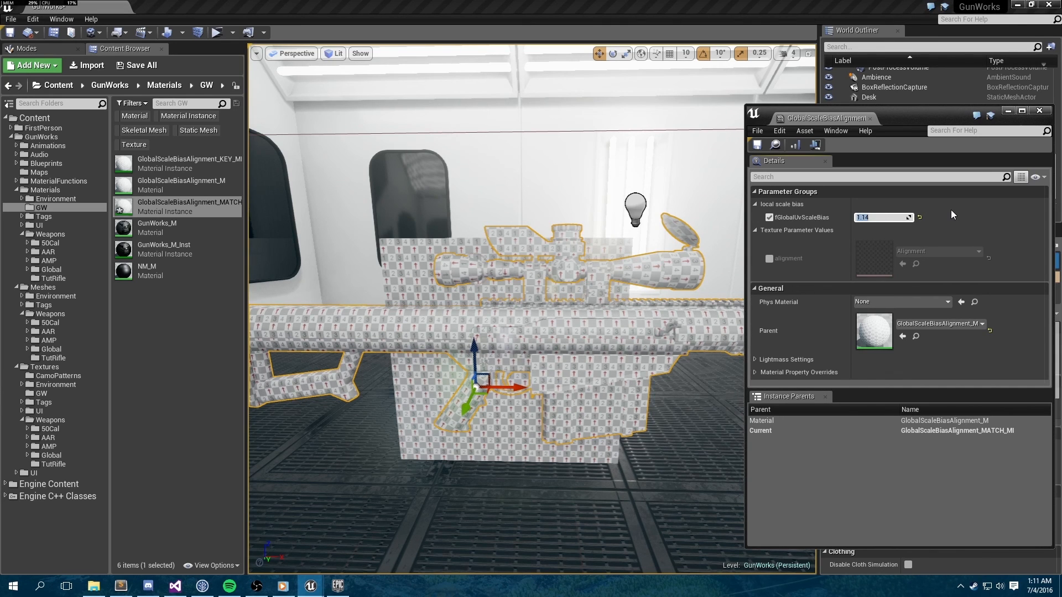
mouse_move(872, 119)
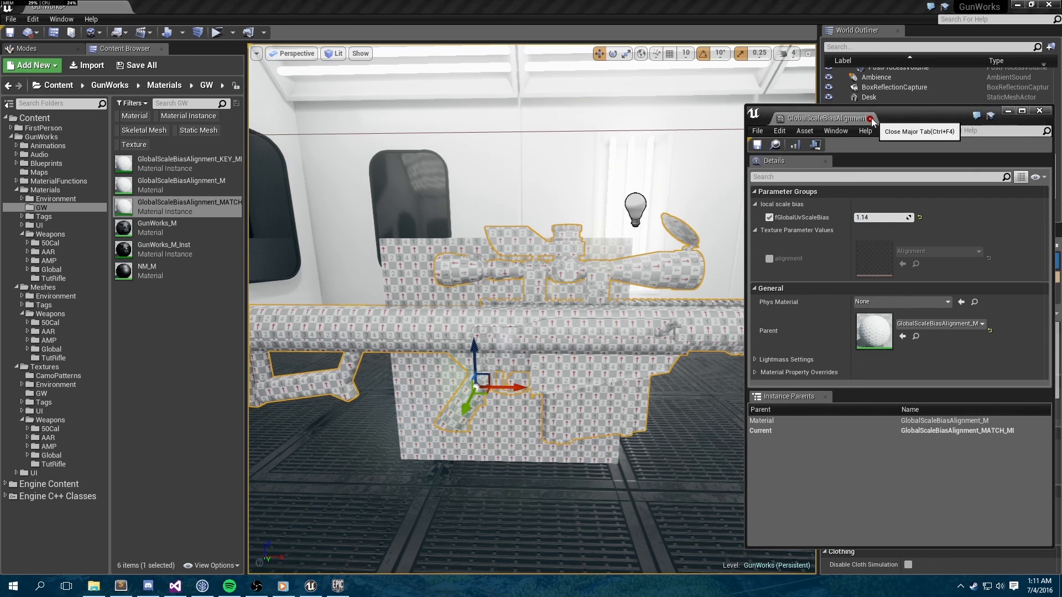
Close the alignment match material editor after setting its UV scale bias to 1.14
left_click(872, 119)
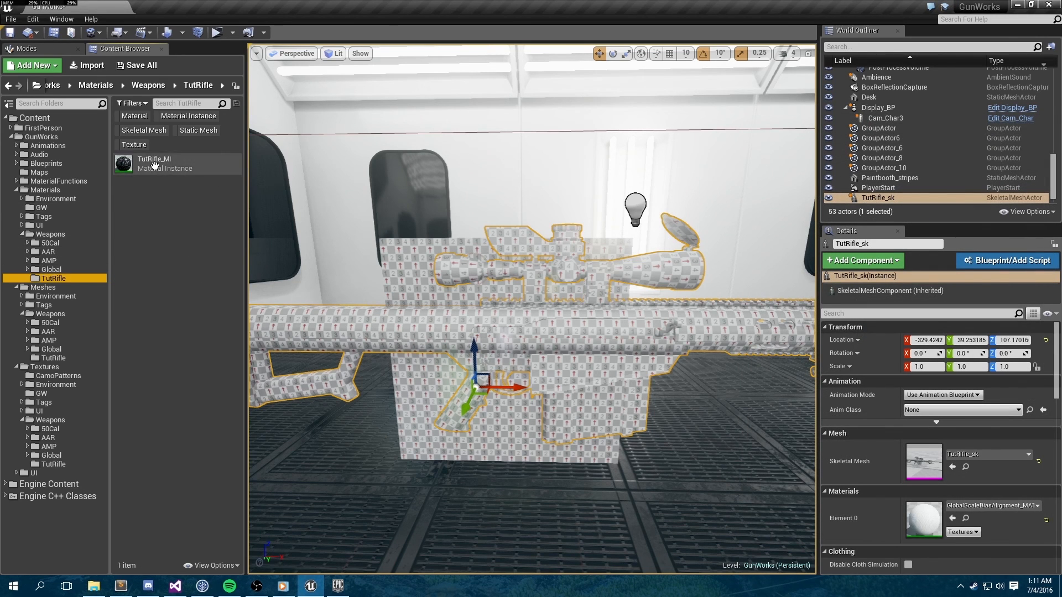
double_click(153, 163)
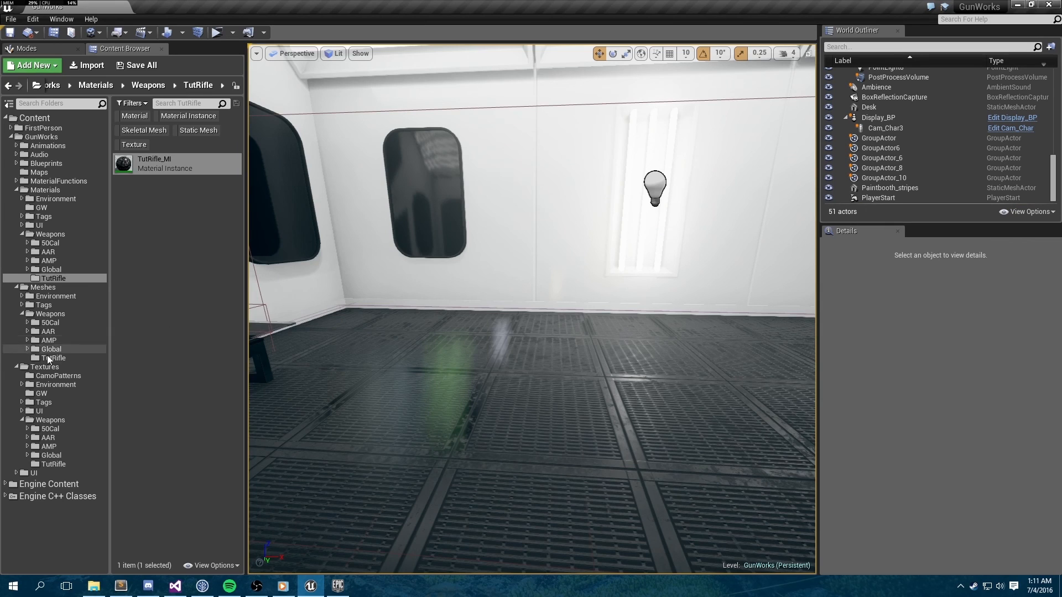
Open the GunWorks_GunCollection enumeration from Blueprints/Enums
left_click(16, 366)
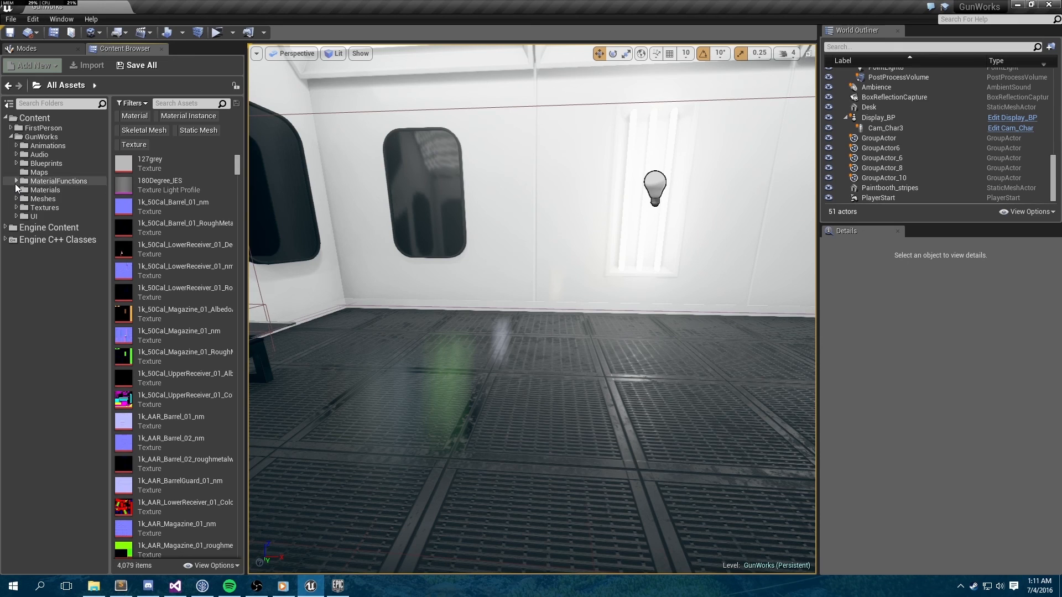
left_click(16, 164)
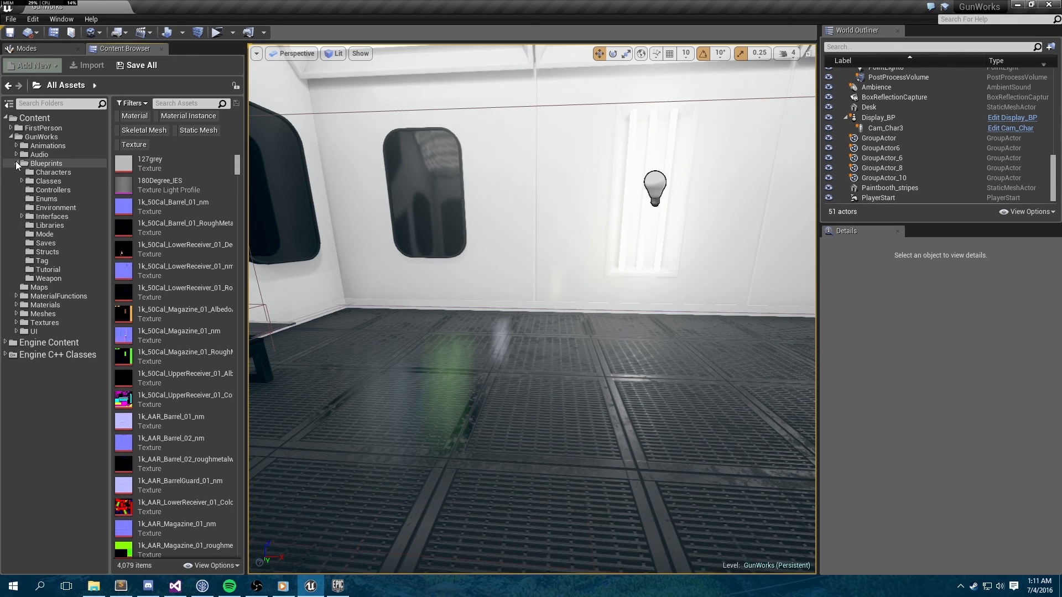
left_click(46, 199)
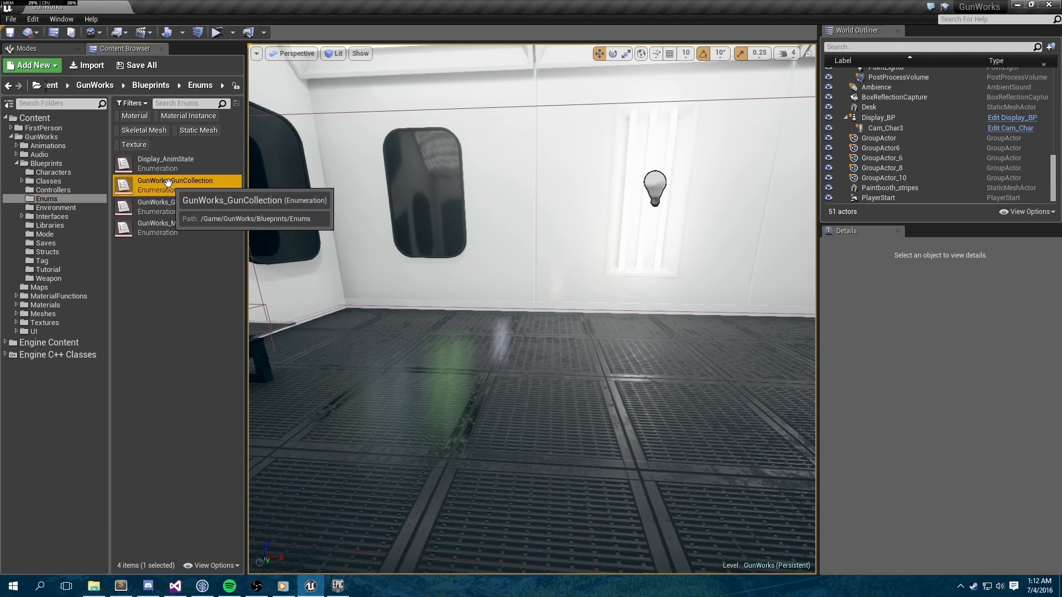
double_click(174, 184)
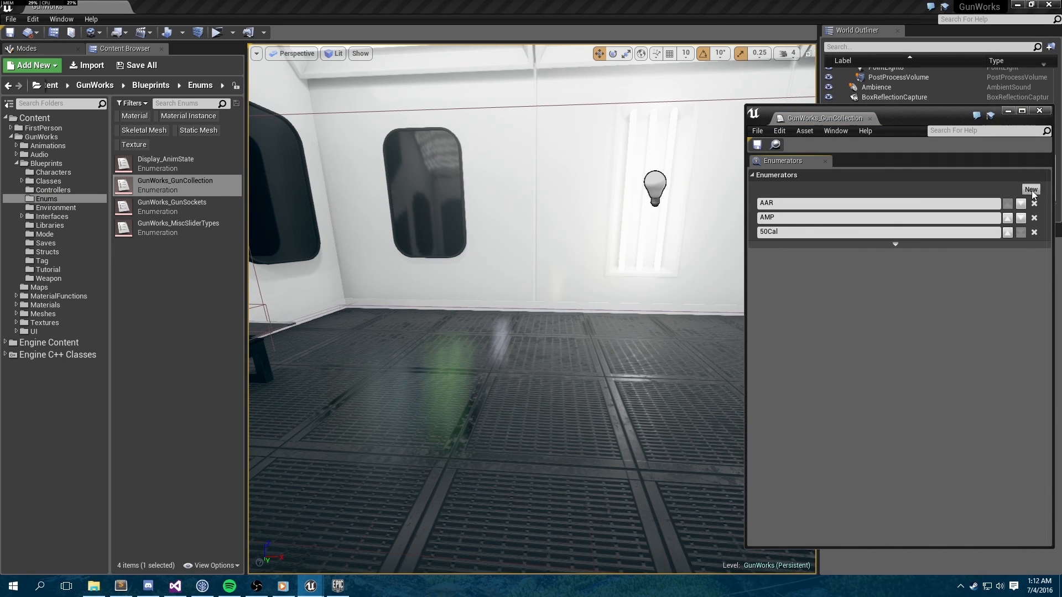
Name the new fourth enumerator TutRifle
left_click(1030, 190)
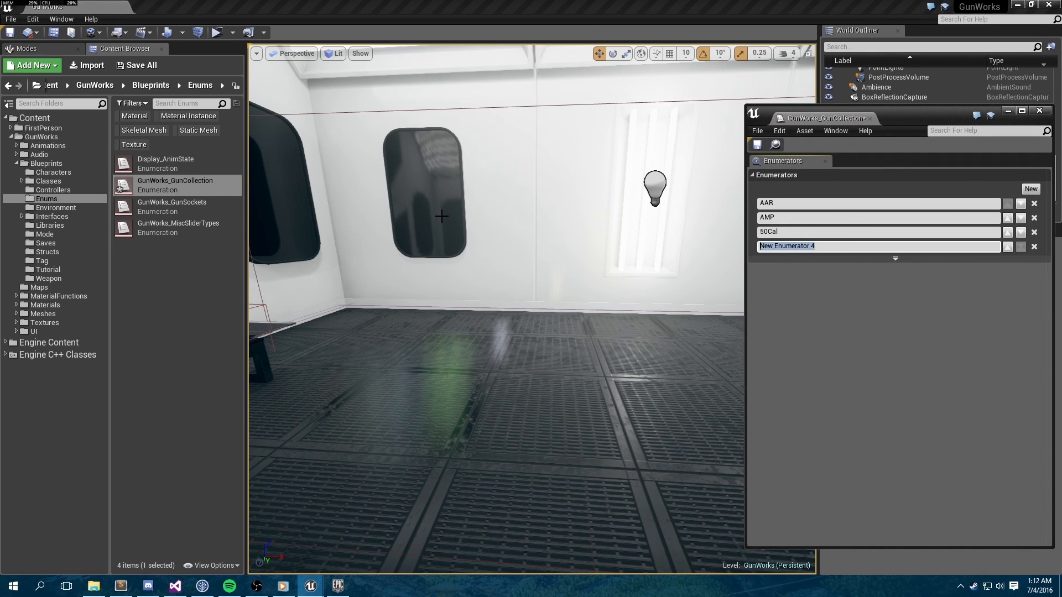
type("TutRifle")
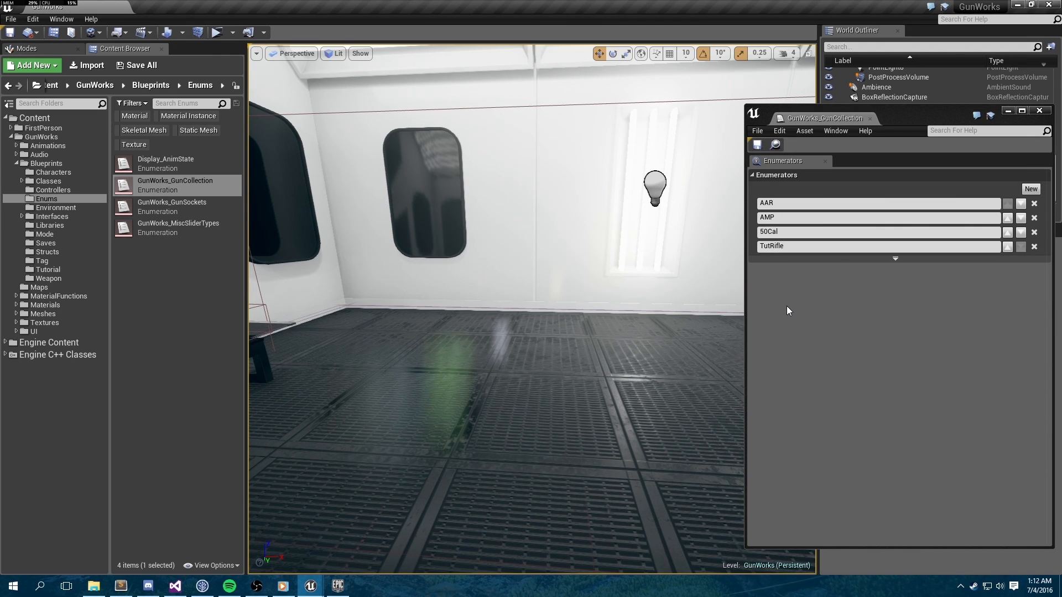
mouse_move(870, 119)
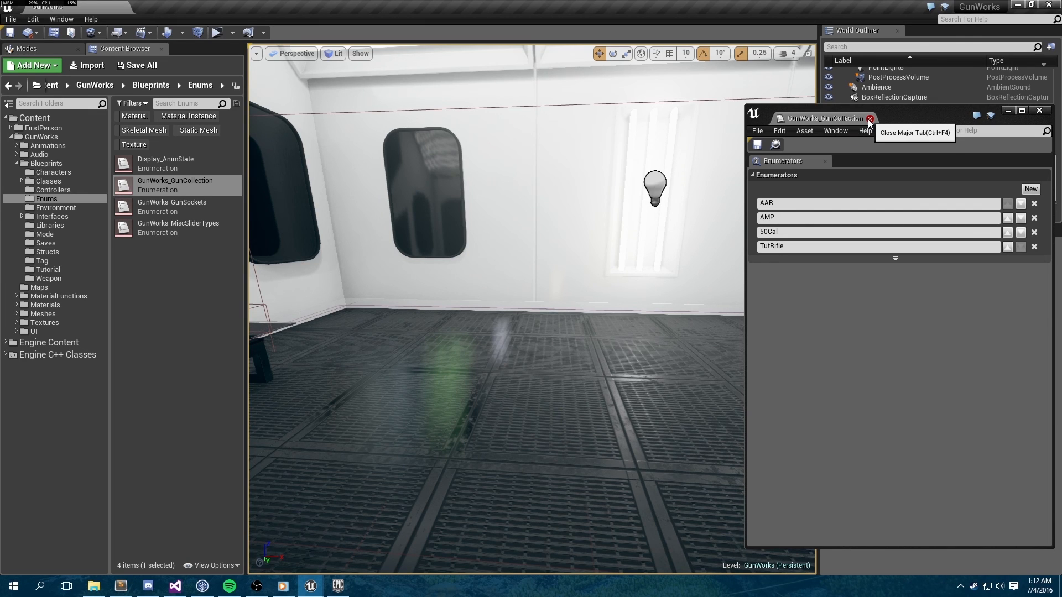
Close the enum editor and open GunWorks_Gun_BP from the Blueprints/Weapon folder
left_click(870, 118)
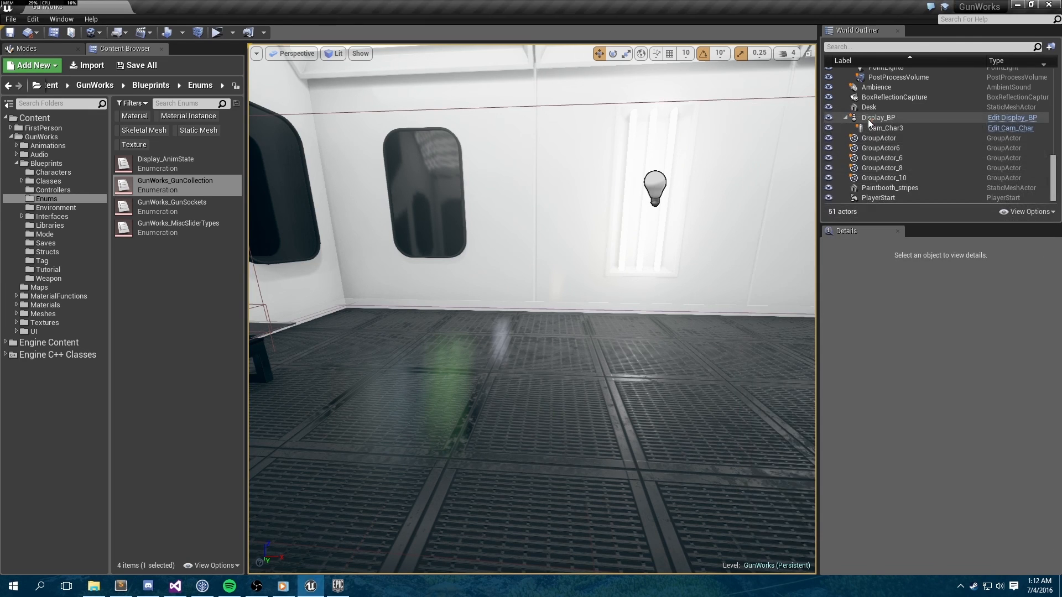
left_click(47, 278)
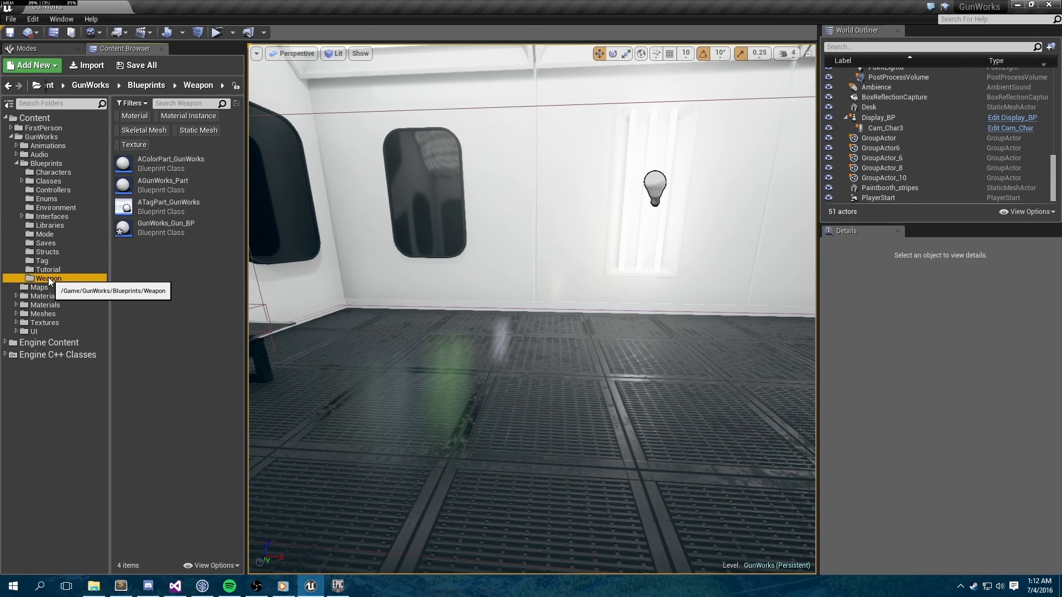
double_click(165, 227)
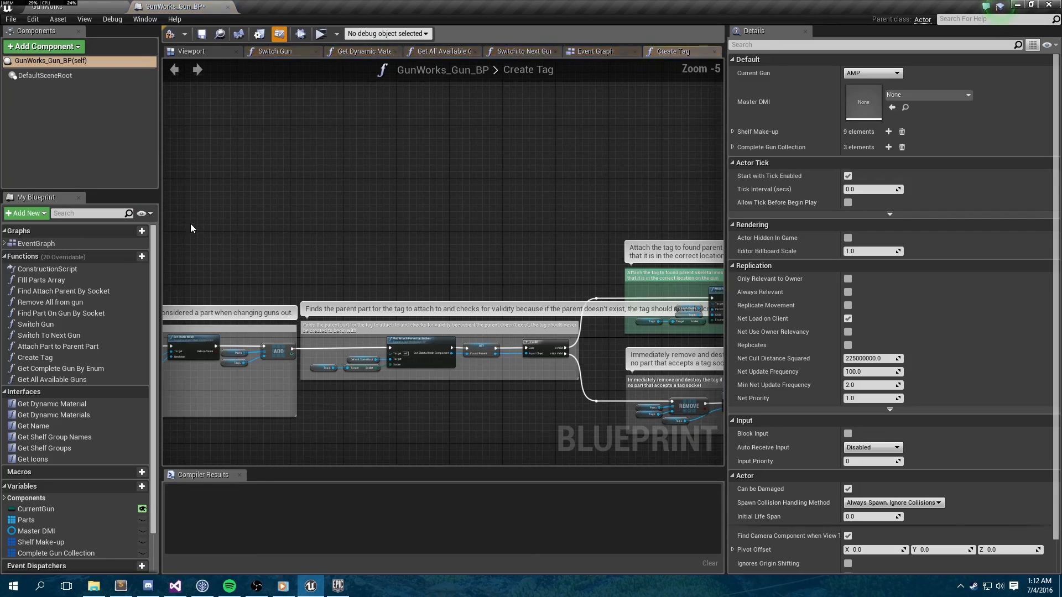
mouse_move(618, 198)
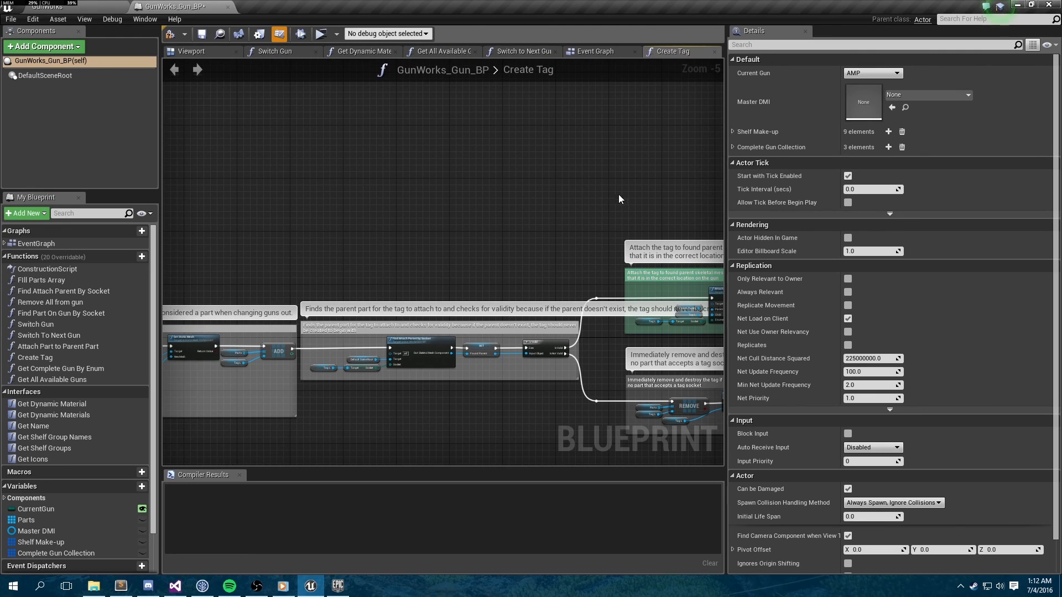
mouse_move(300, 222)
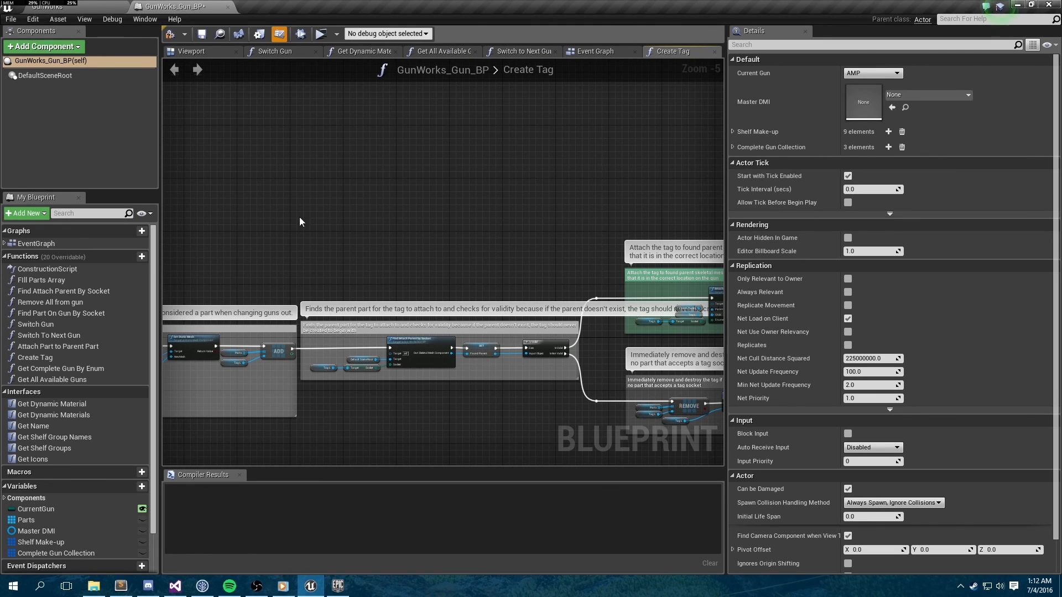
Add a fourth entry to the Complete Gun Collection variable's default value
left_click(54, 552)
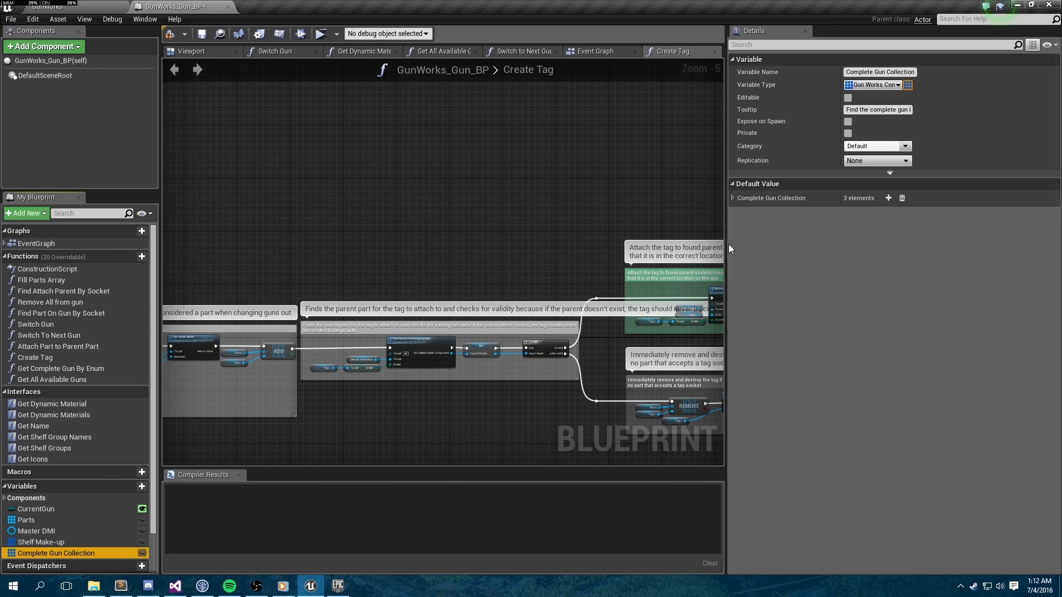
left_click(731, 197)
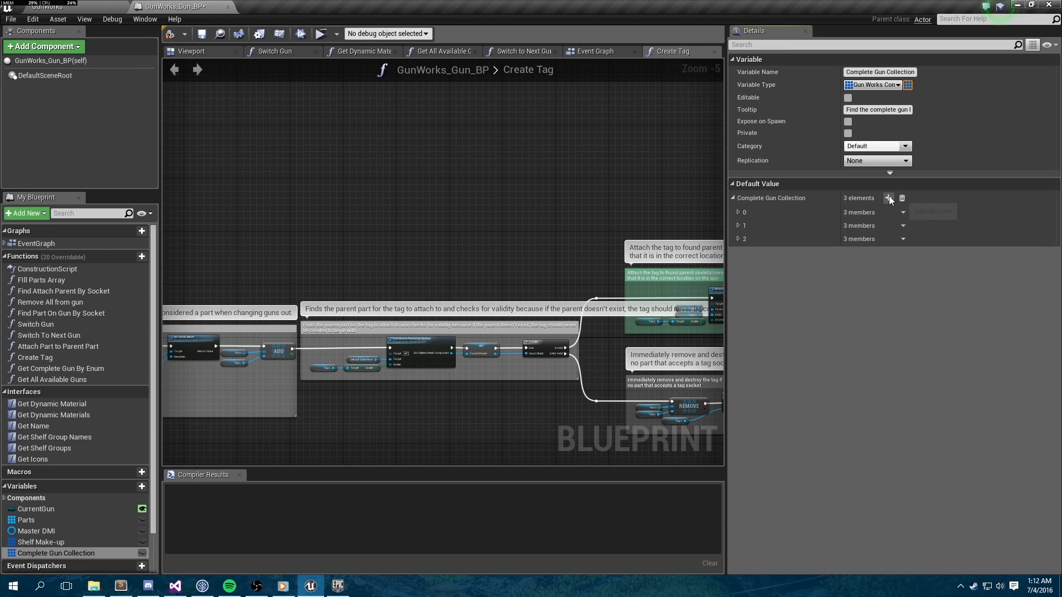
left_click(889, 198)
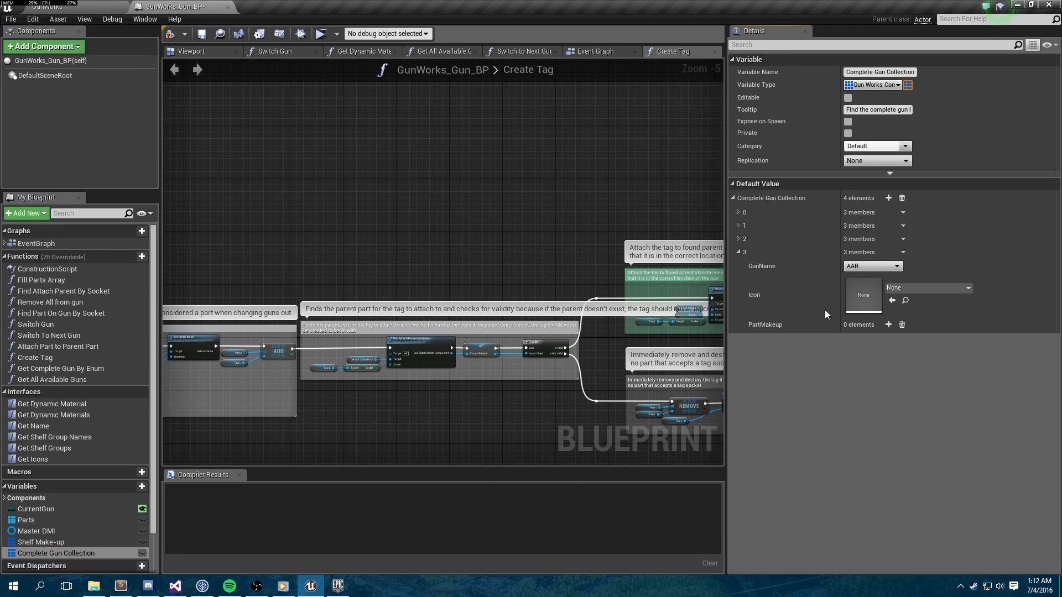
mouse_move(926, 360)
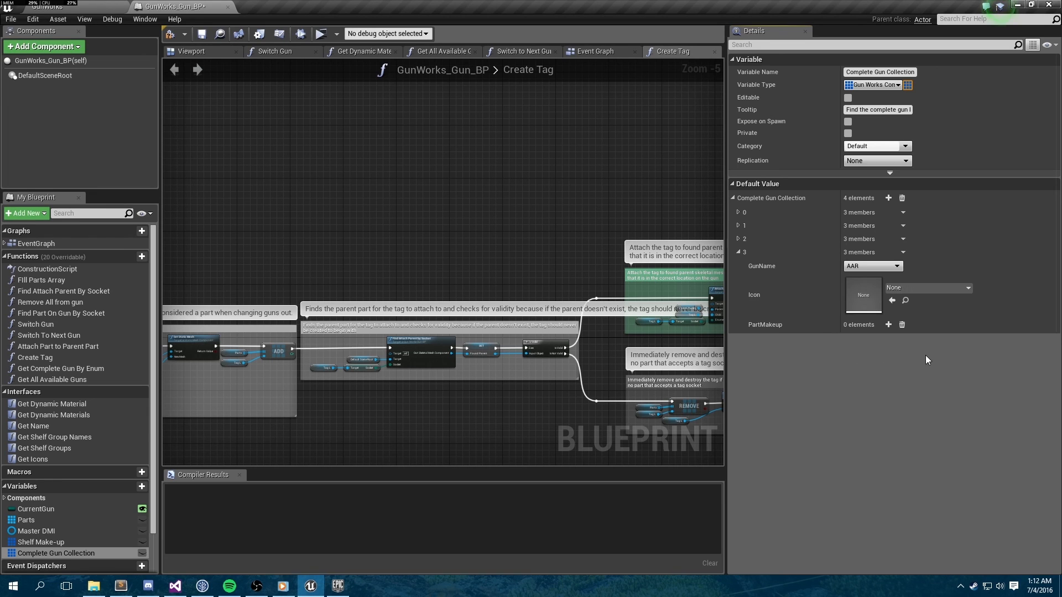
Name the new gun TutRifle and set TutRifle_Icon as its icon
left_click(871, 266)
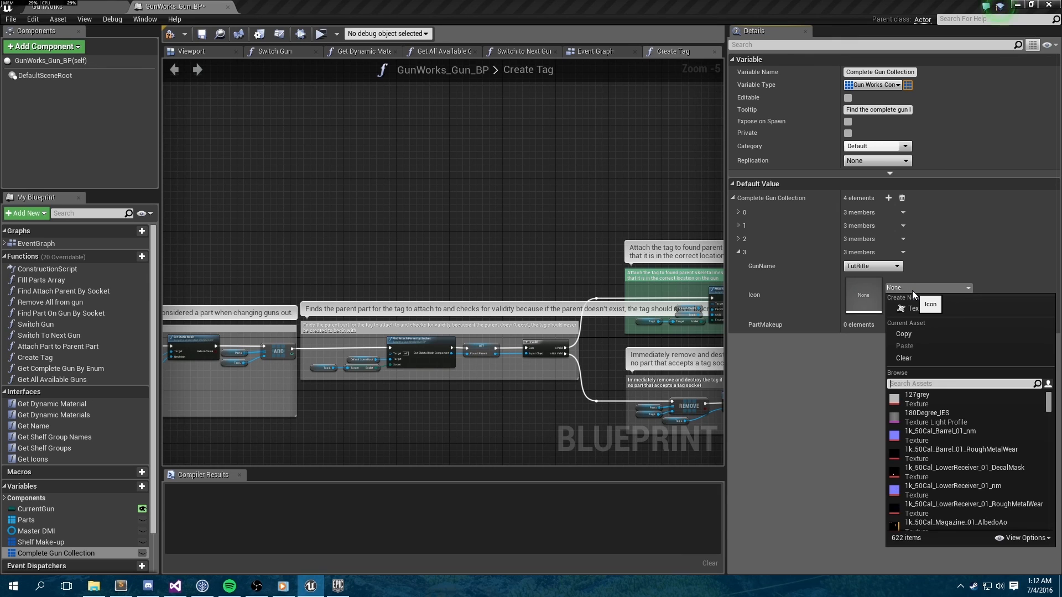
type("tutrifle")
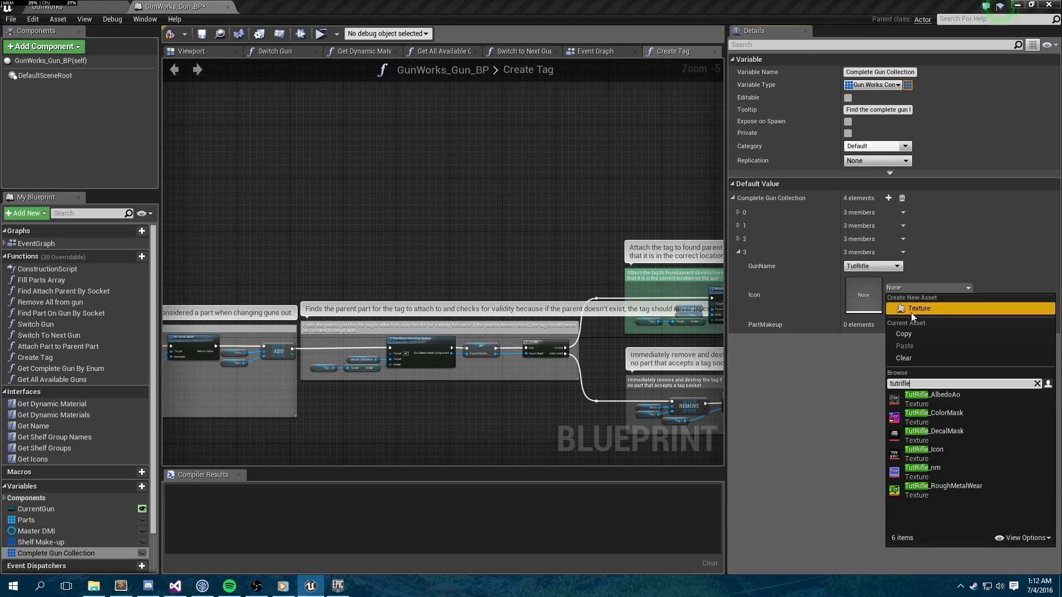
left_click(923, 450)
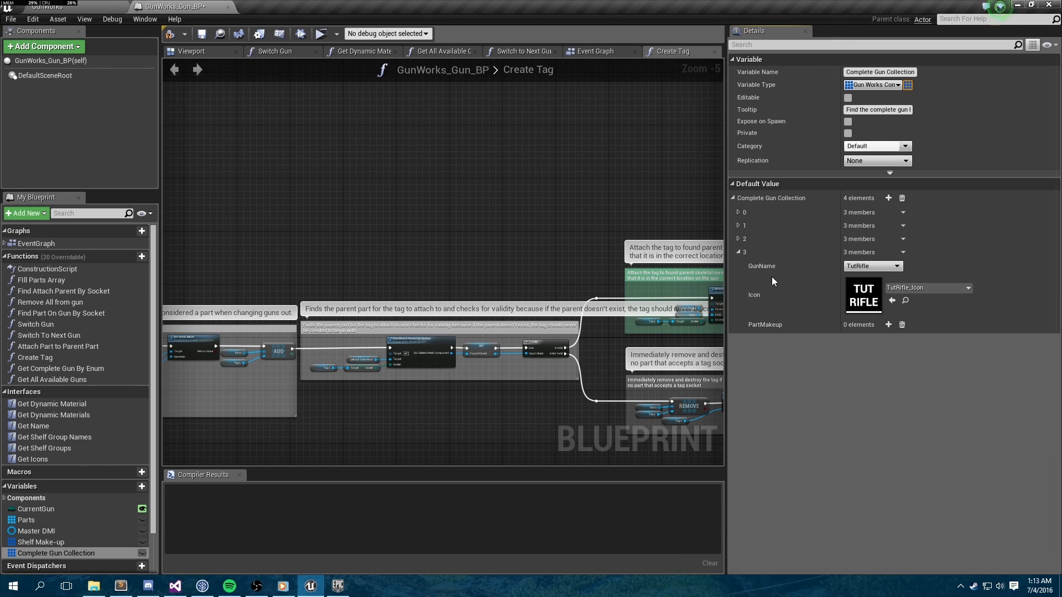
mouse_move(774, 291)
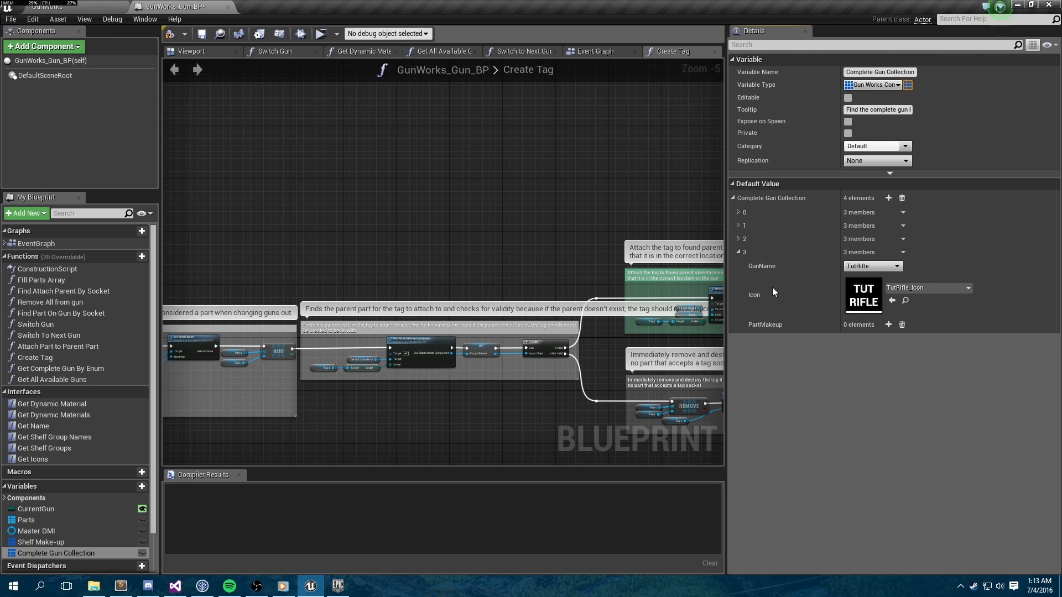
Add one part to TutRifle using the TutRifle_sk mesh attached to the Root socket
left_click(888, 325)
type("tutri")
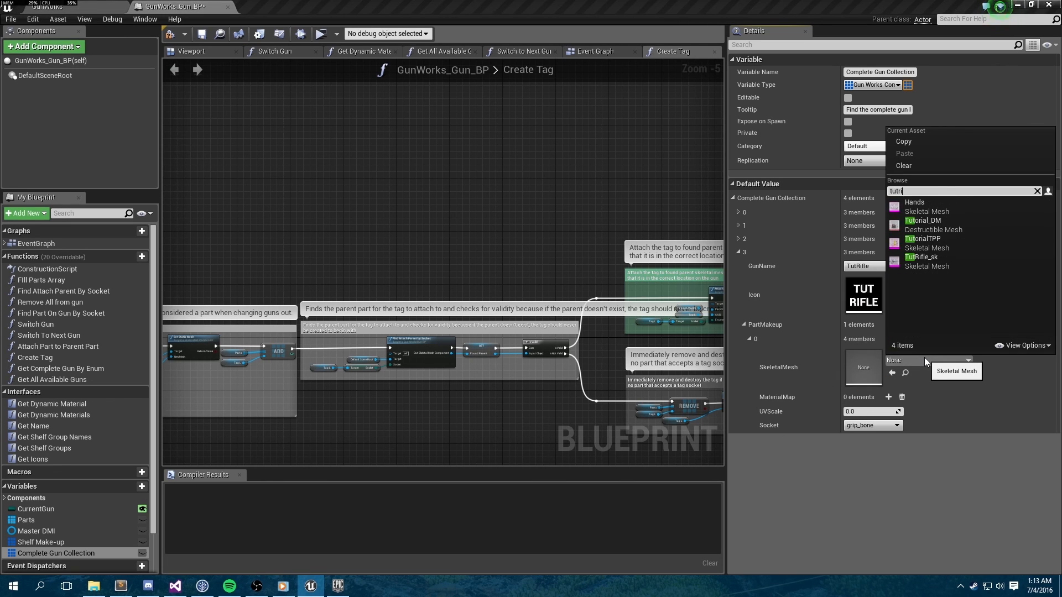
left_click(921, 256)
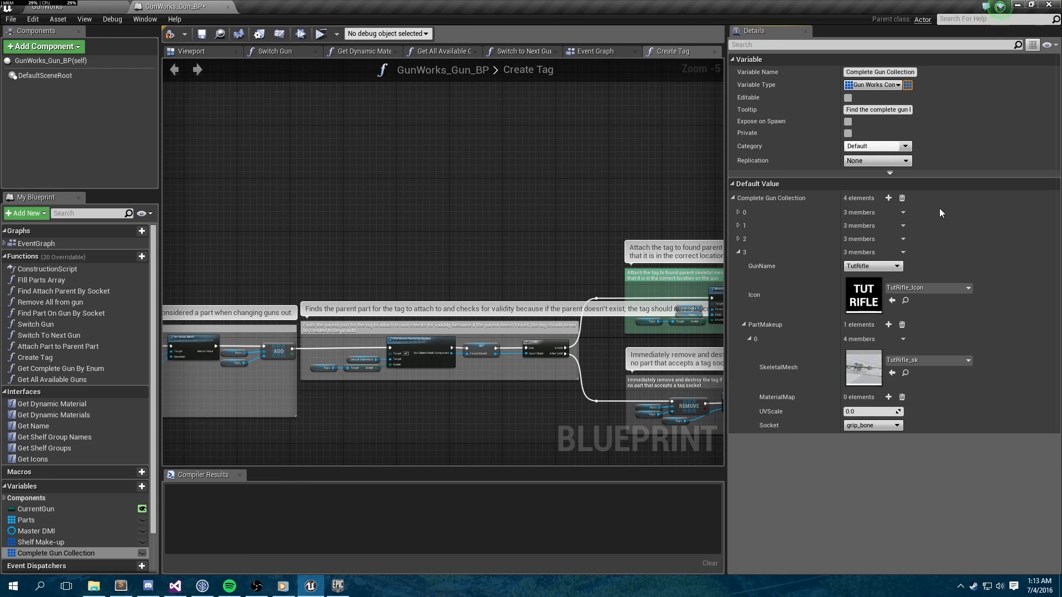
mouse_move(862, 368)
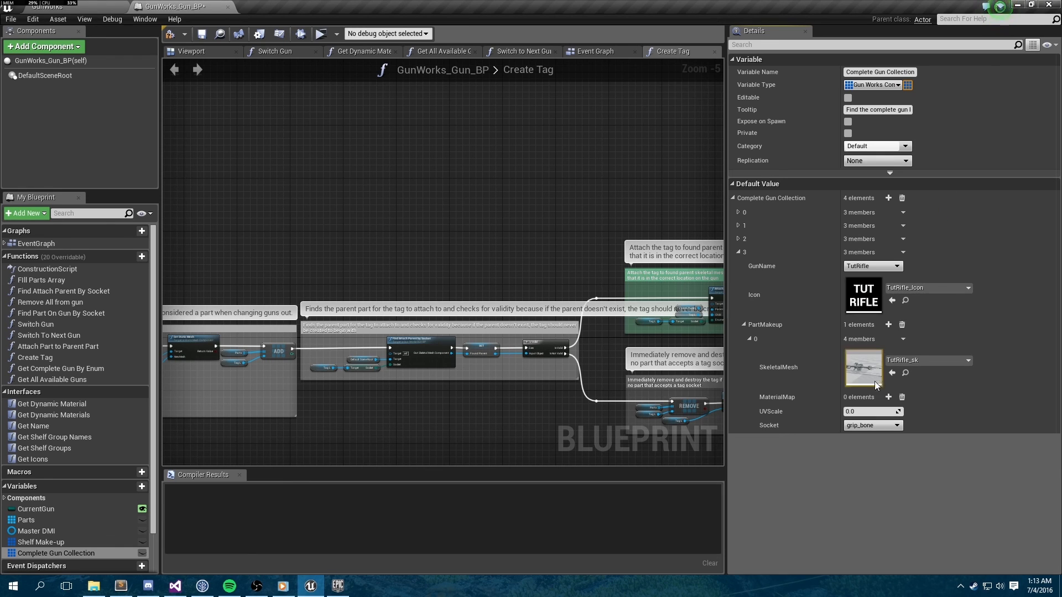
mouse_move(870, 434)
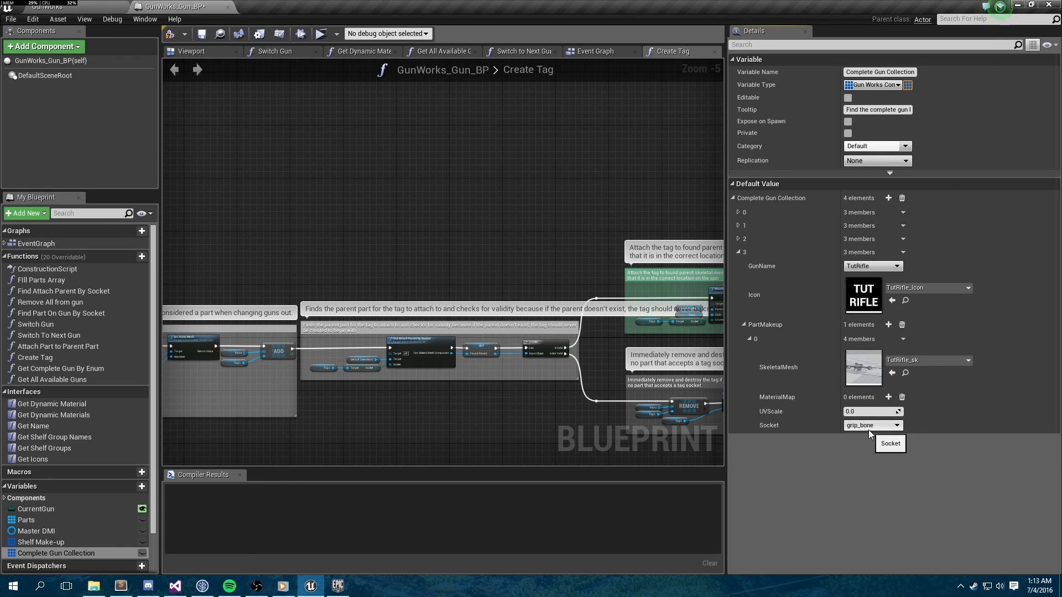
left_click(899, 425)
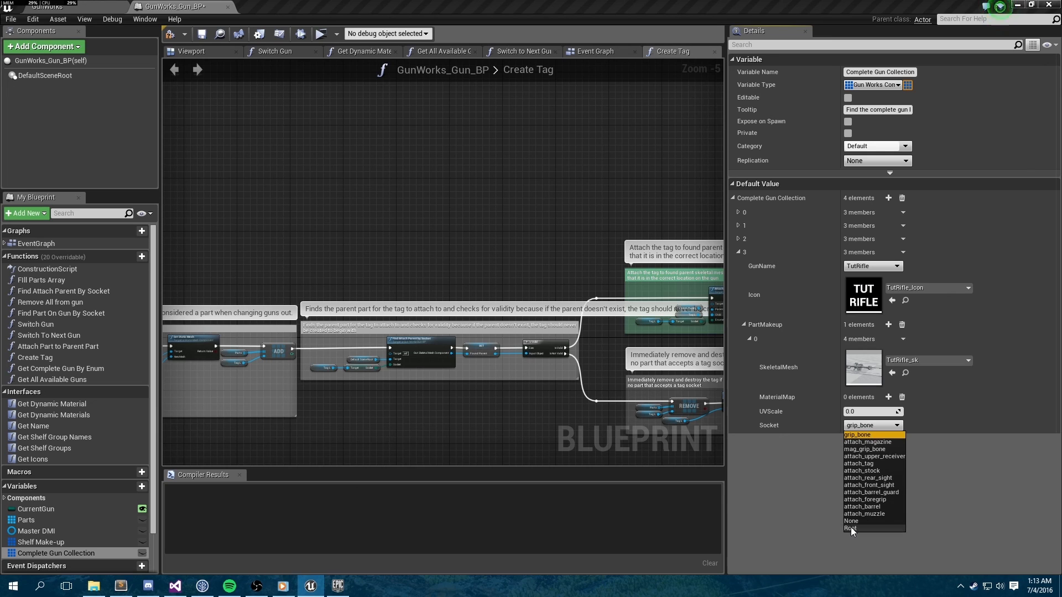
left_click(850, 528)
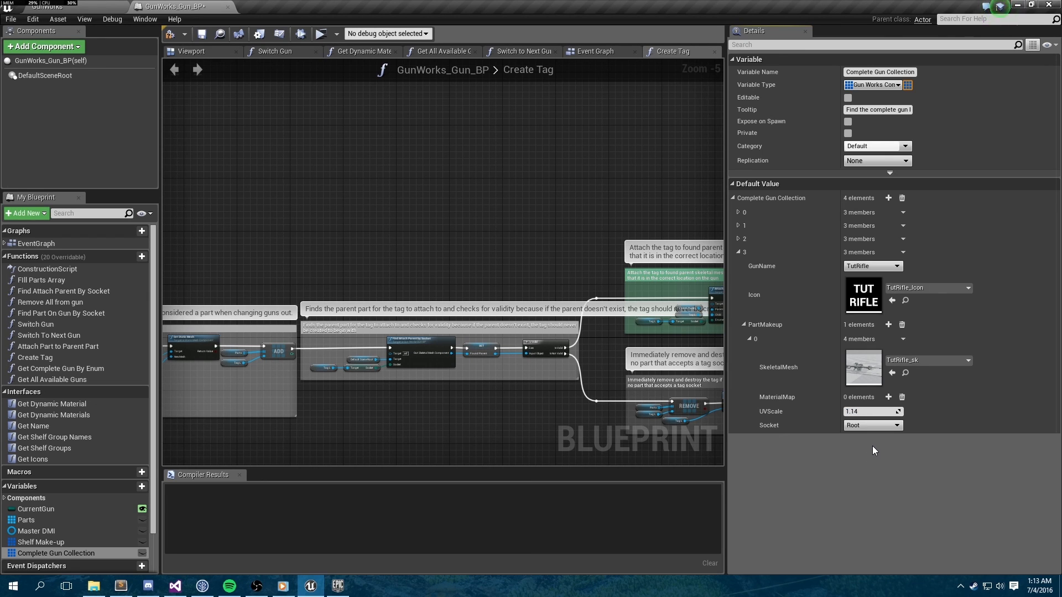
Add empty MaterialMap slots to TutRifle and search 'tu' in the first slot's texture picker
left_click(889, 398)
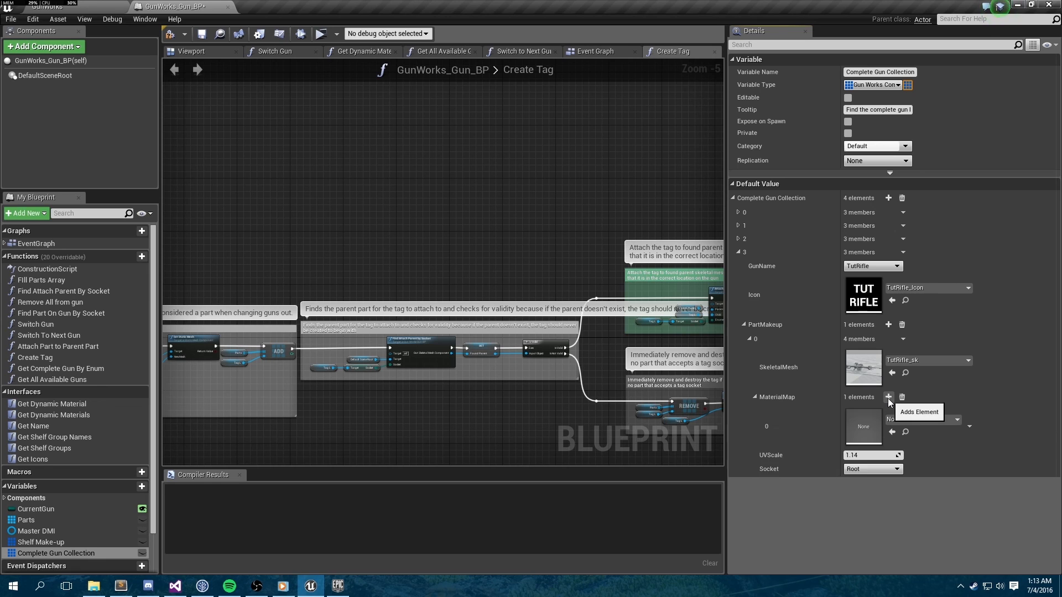
left_click(888, 396)
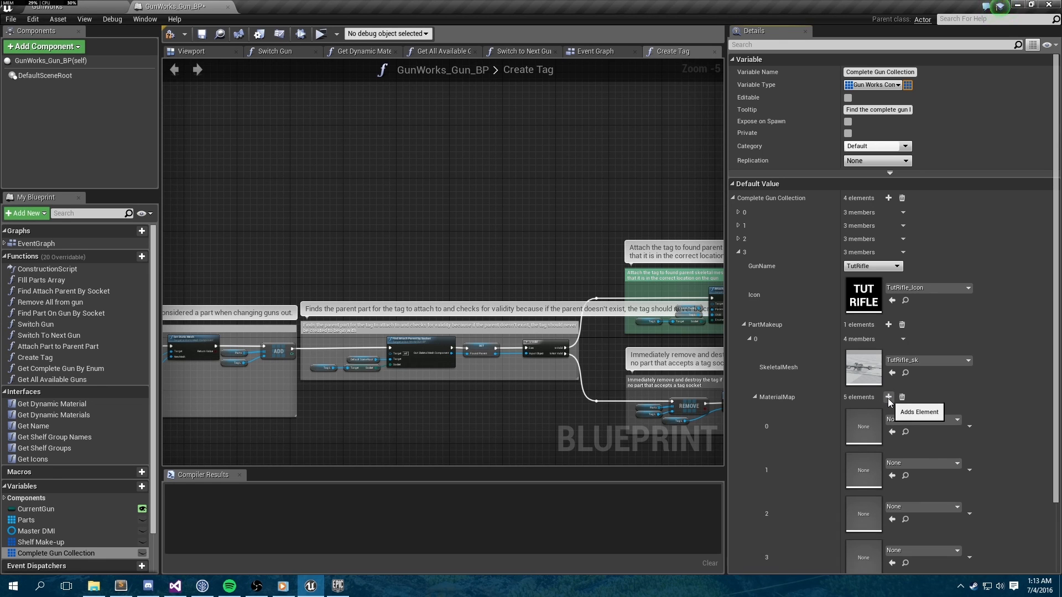
left_click(888, 397)
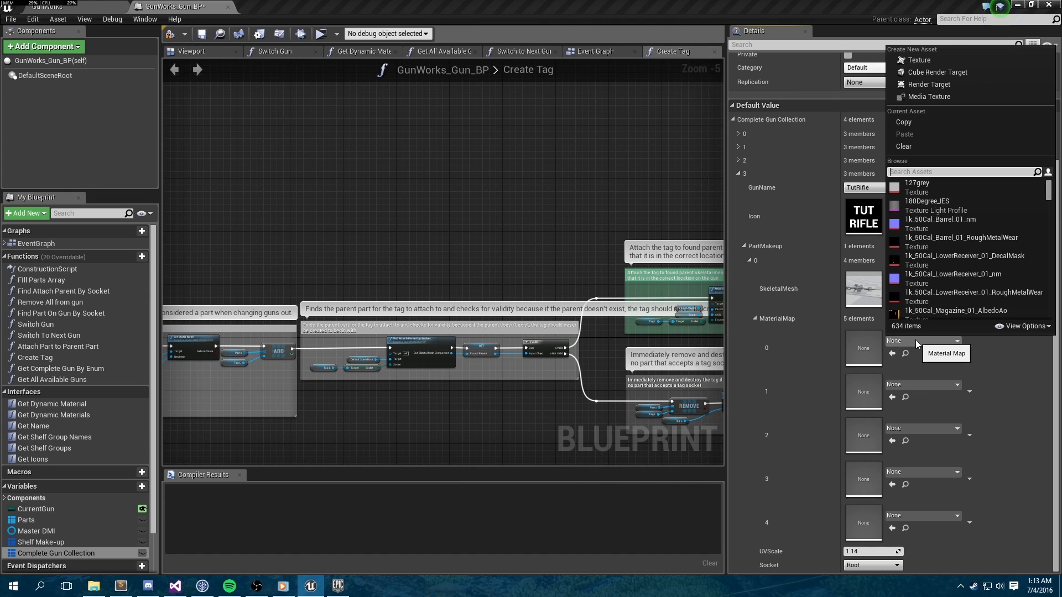
type("tu")
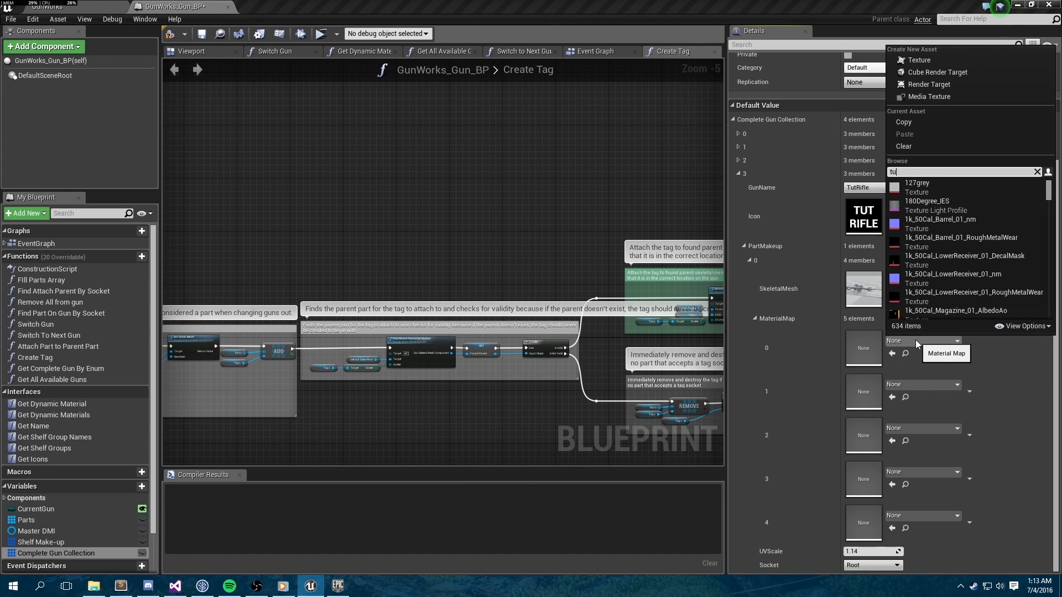